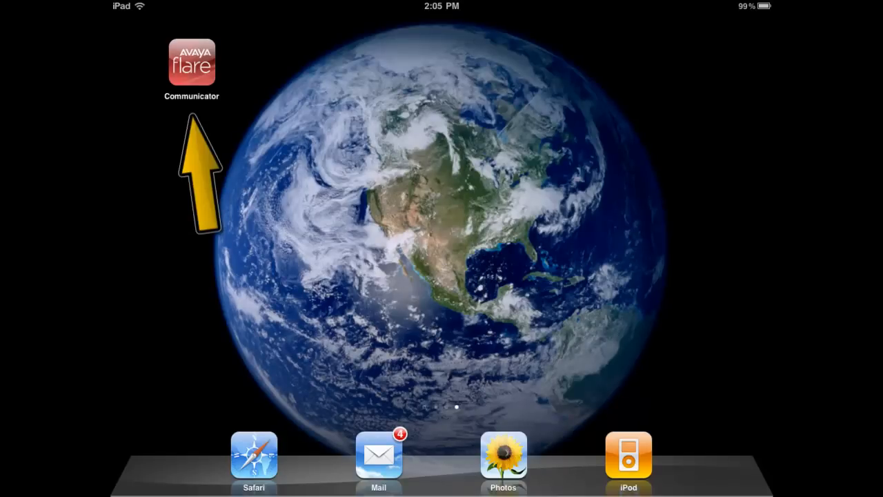
Launch Flare Communicator, accept the End User License Agreement, and begin Set Up.
{"action": "left_click", "coordinate": [191, 62]}
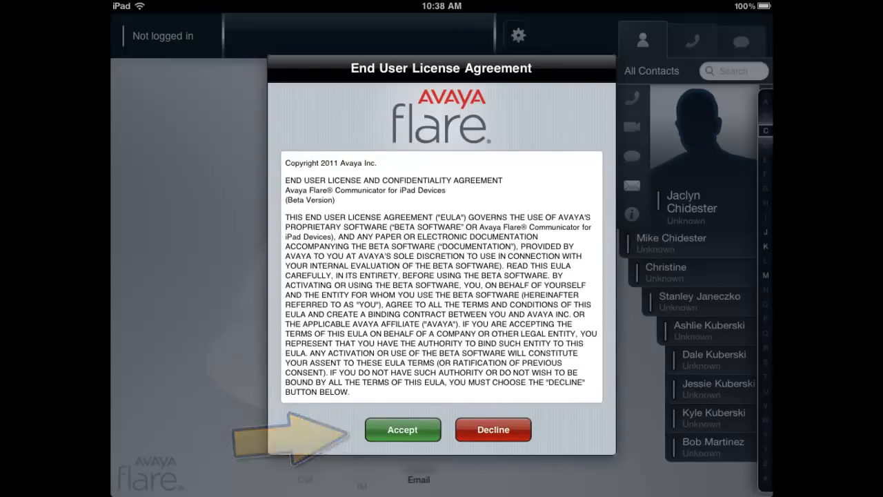
{"action": "left_click", "coordinate": [402, 429]}
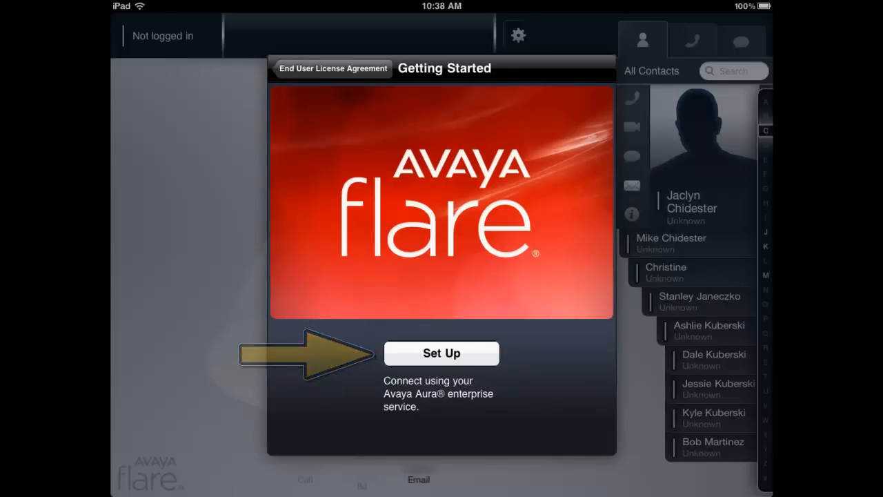
{"action": "left_click", "coordinate": [441, 353]}
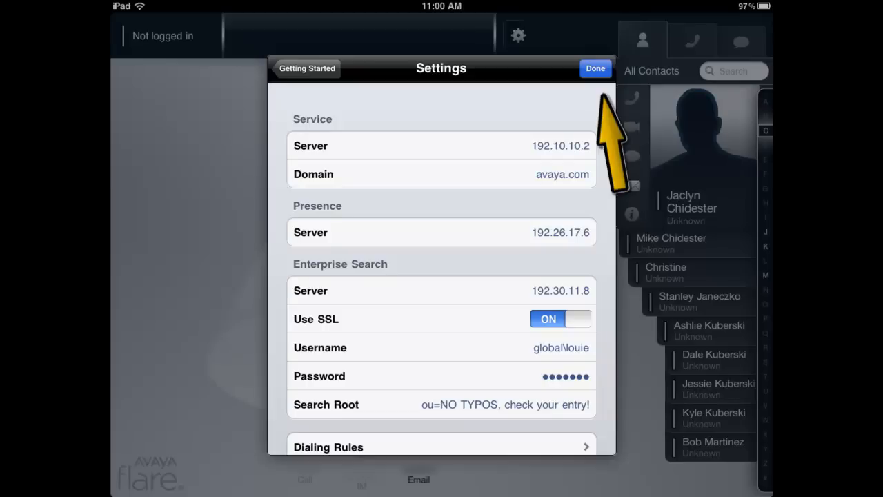
Save the service, presence and SSL enterprise search server settings.
{"action": "left_click", "coordinate": [595, 68]}
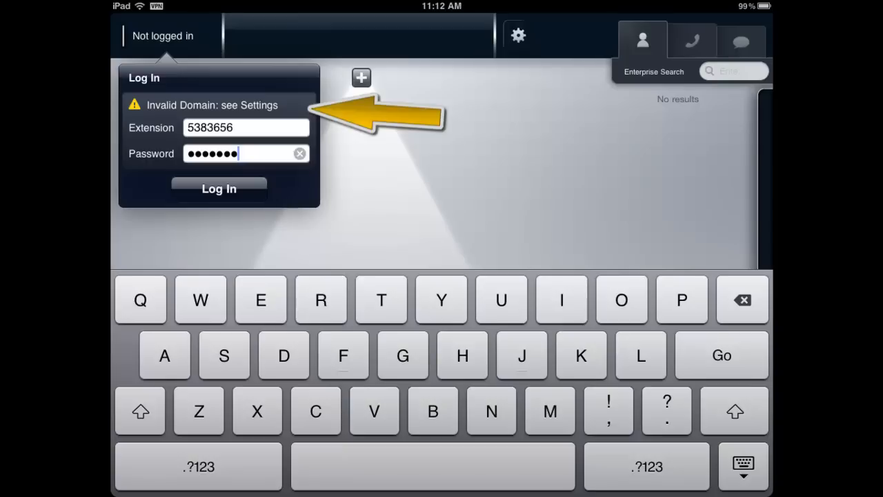
Dismiss the Presence Unavailable alert.
{"action": "left_click", "coordinate": [219, 189]}
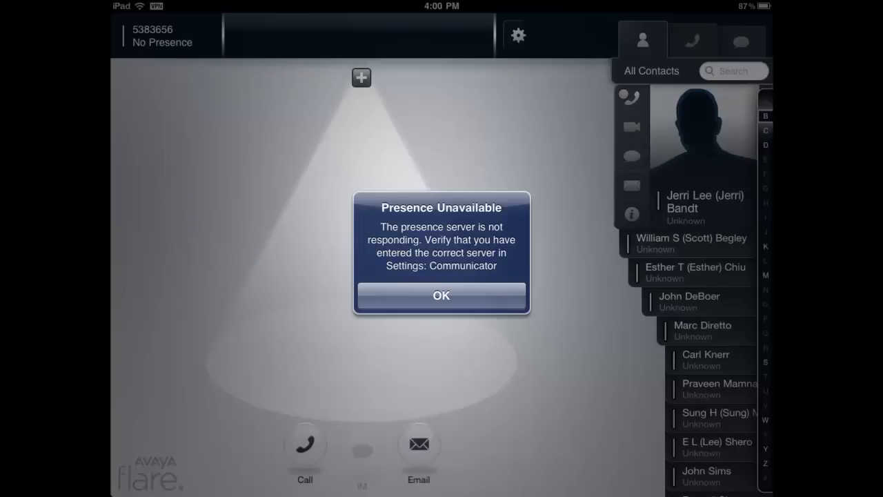
{"action": "left_click", "coordinate": [441, 295]}
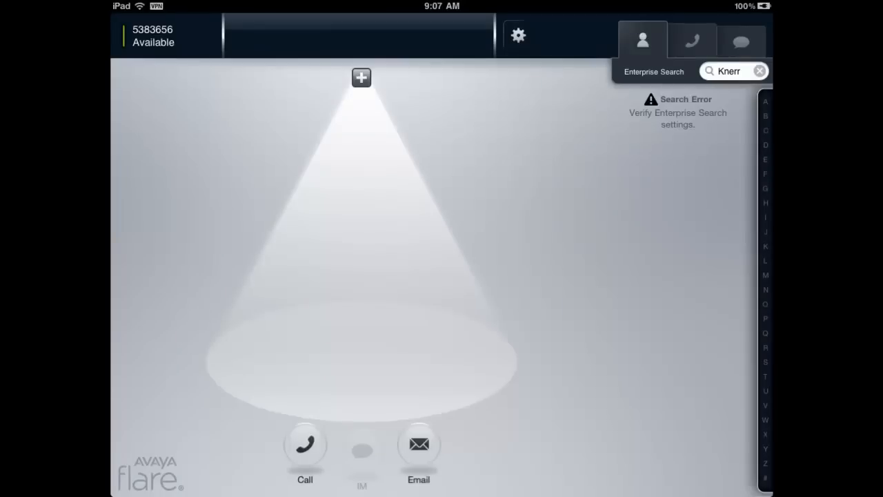